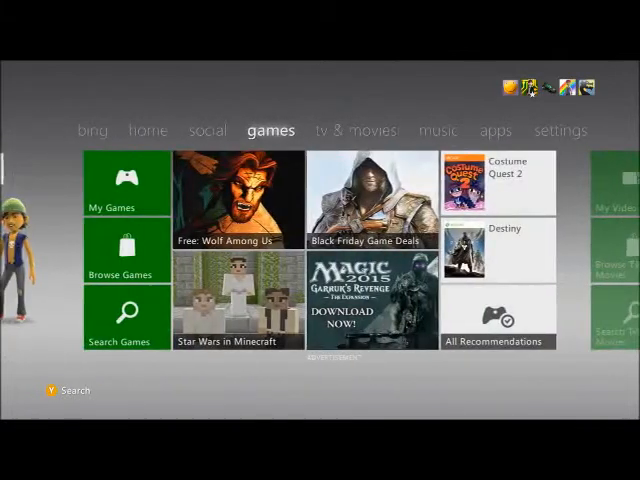
# Navigate from the games tab through home to the settings tab showing System, Profile, Account and Turn Off tiles
pyautogui.click(148, 130)
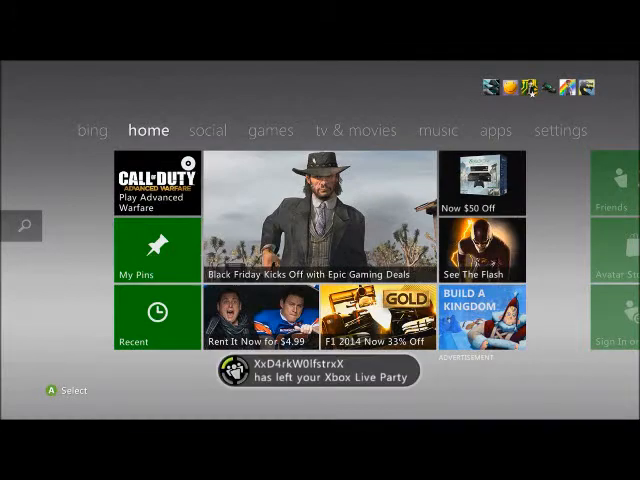
pyautogui.click(560, 130)
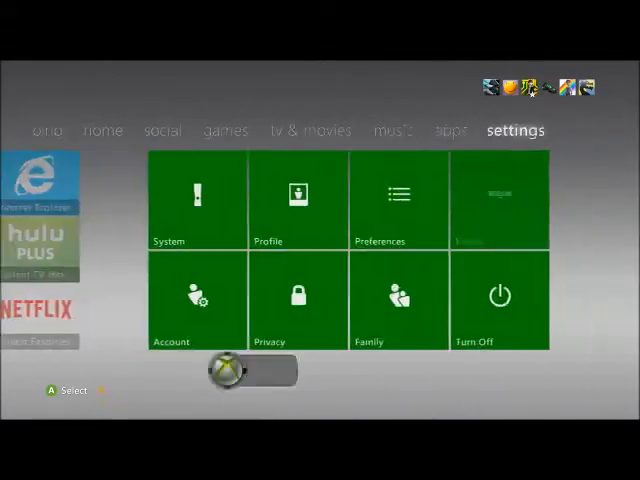